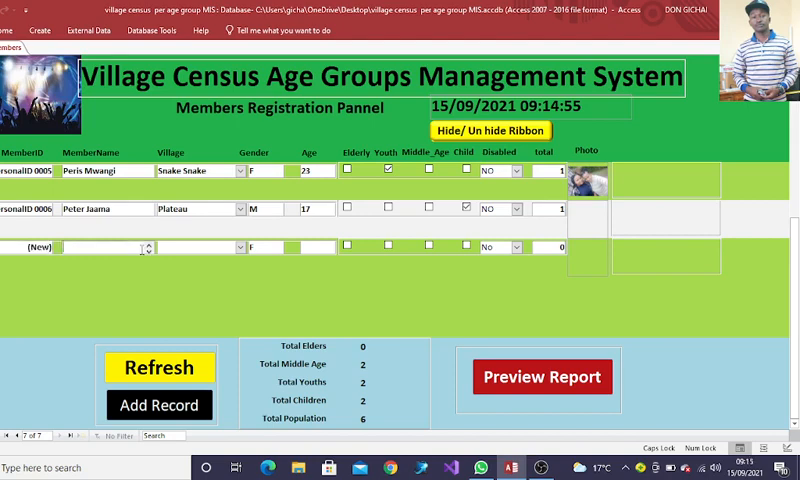
{"action": "type", "text": "gf"}
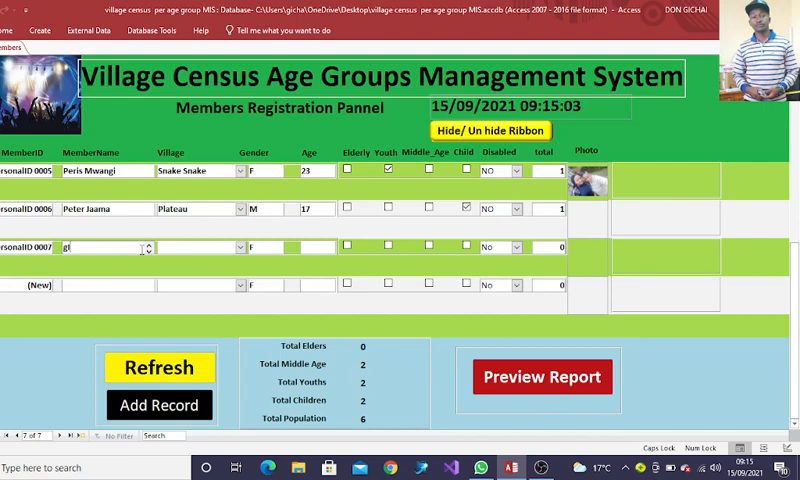
{"action": "key", "text": "Backspace"}
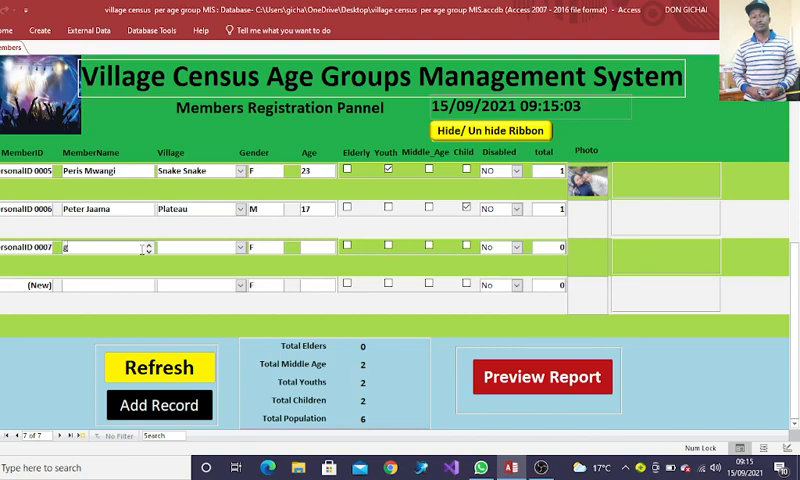
{"action": "type", "text": "GILBERT BOIT"}
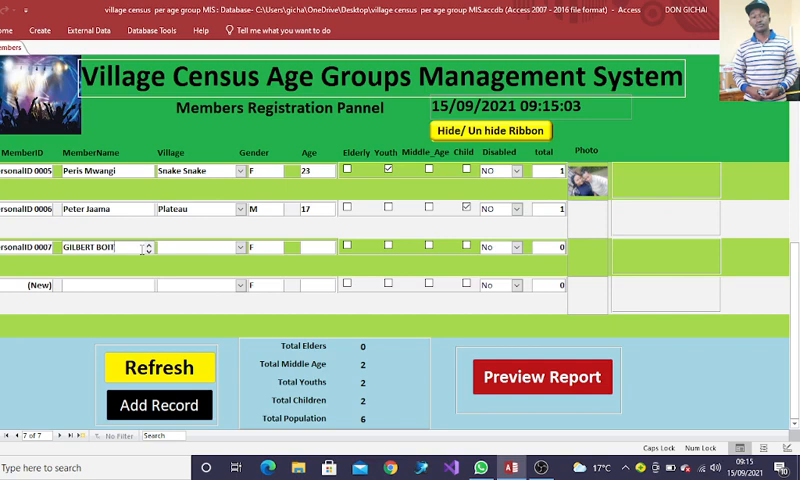
{"action": "left_click", "coordinate": [238, 247]}
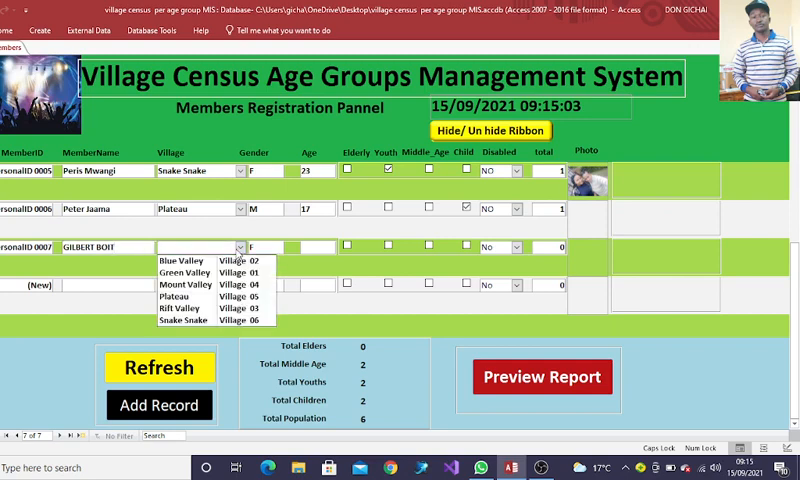
{"action": "mouse_move", "coordinate": [190, 325]}
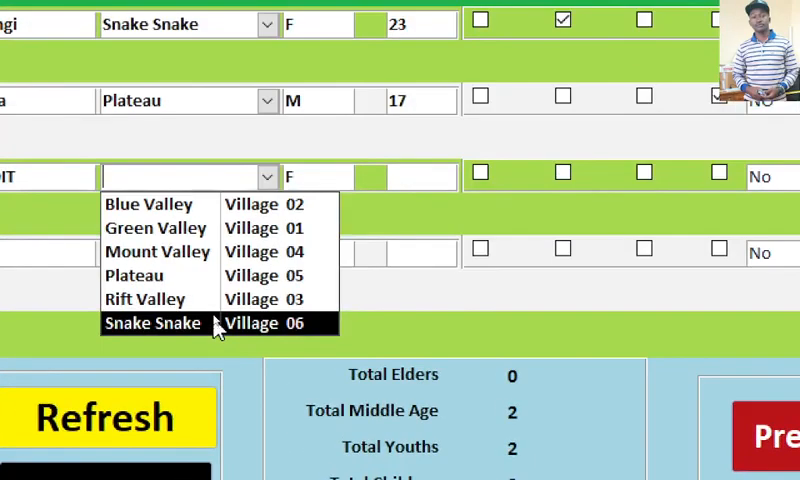
{"action": "left_click", "coordinate": [145, 299]}
{"action": "type", "text": "M"}
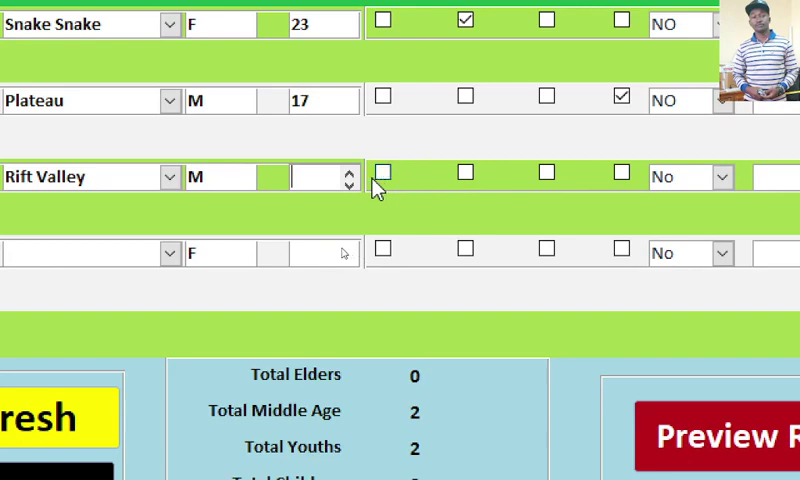
{"action": "type", "text": "67"}
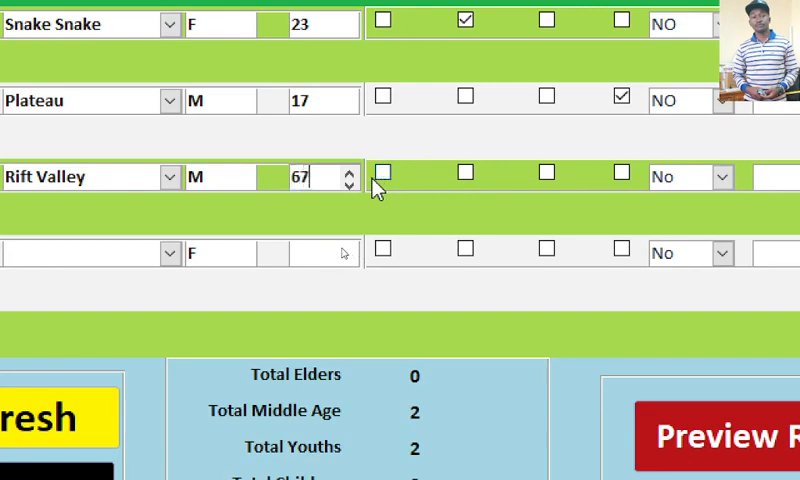
{"action": "left_click", "coordinate": [382, 176]}
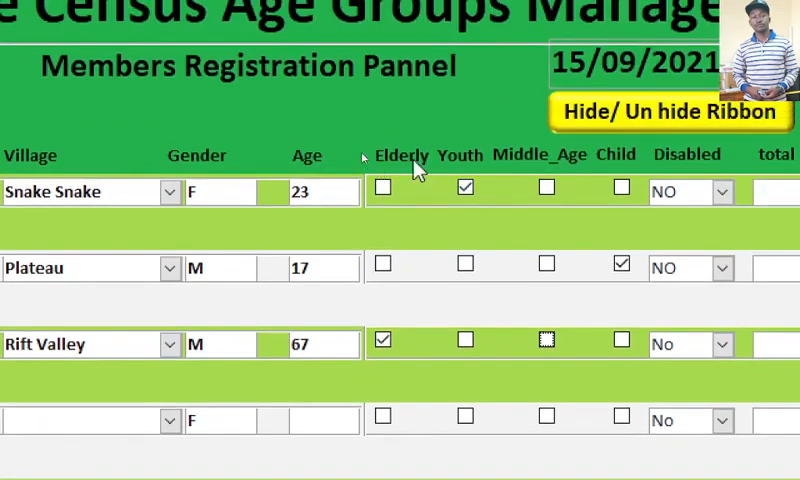
{"action": "scroll", "scroll_direction": "down", "scroll_amount": 3}
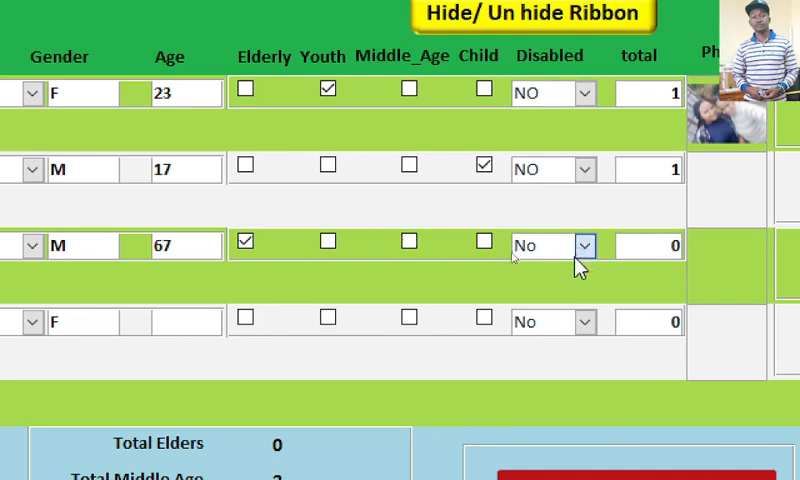
{"action": "left_click", "coordinate": [583, 245]}
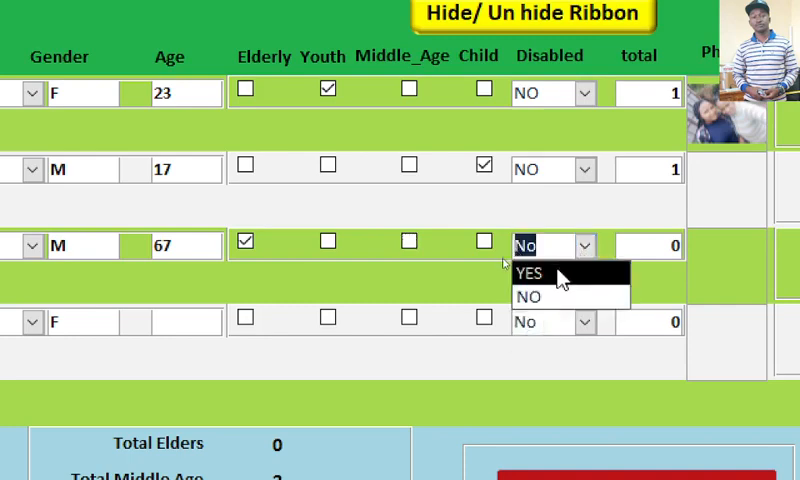
{"action": "left_click", "coordinate": [530, 273]}
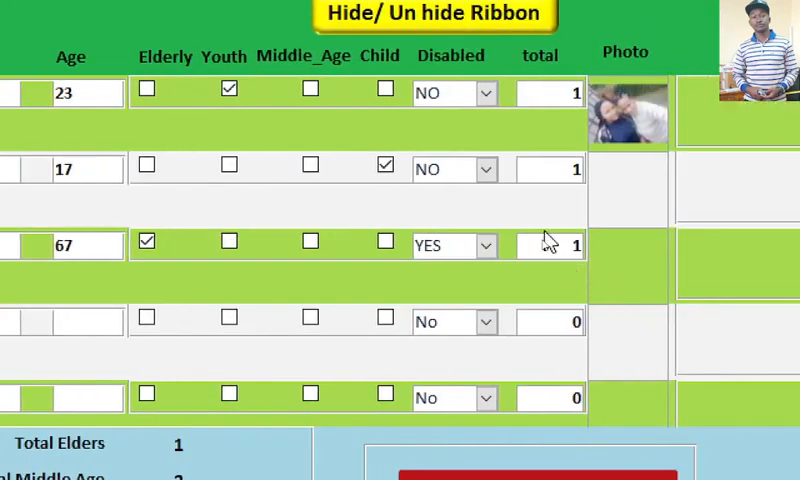
{"action": "left_click", "coordinate": [435, 14]}
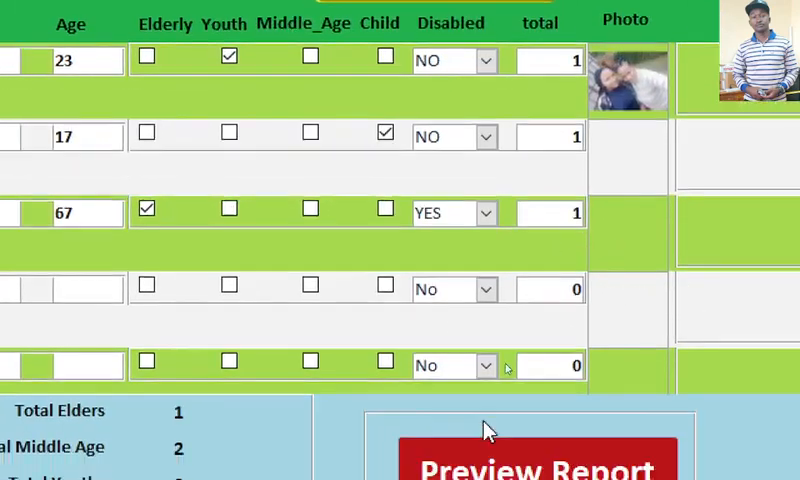
{"action": "scroll", "scroll_direction": "down", "scroll_amount": 3}
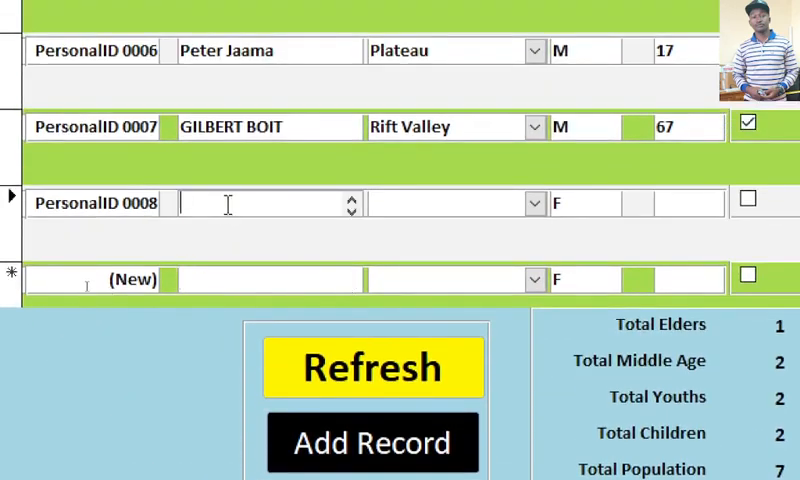
{"action": "type", "text": "JACKLINE"}
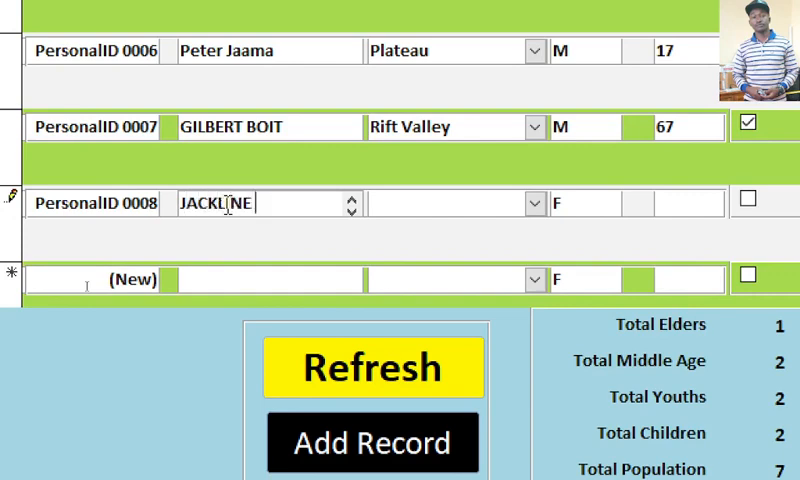
{"action": "type", "text": "NJERI"}
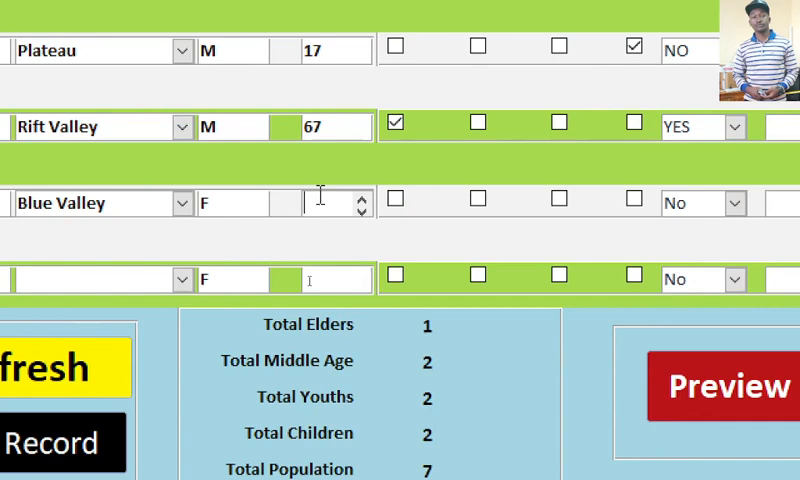
{"action": "type", "text": "71"}
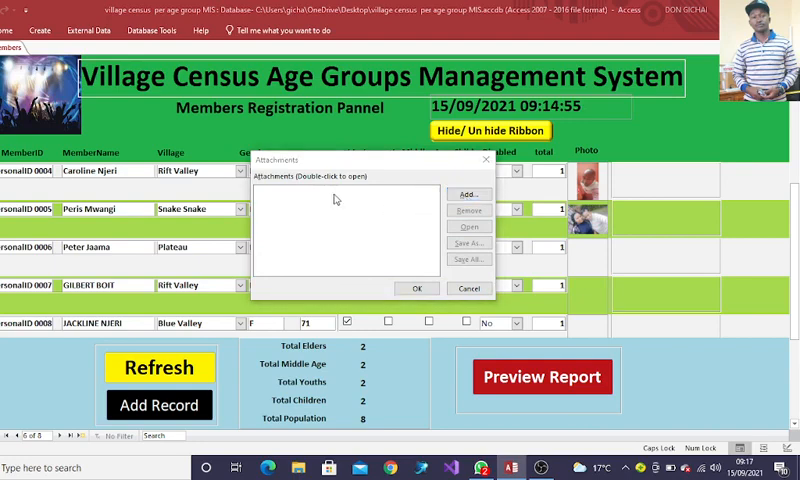
{"action": "left_click", "coordinate": [468, 193]}
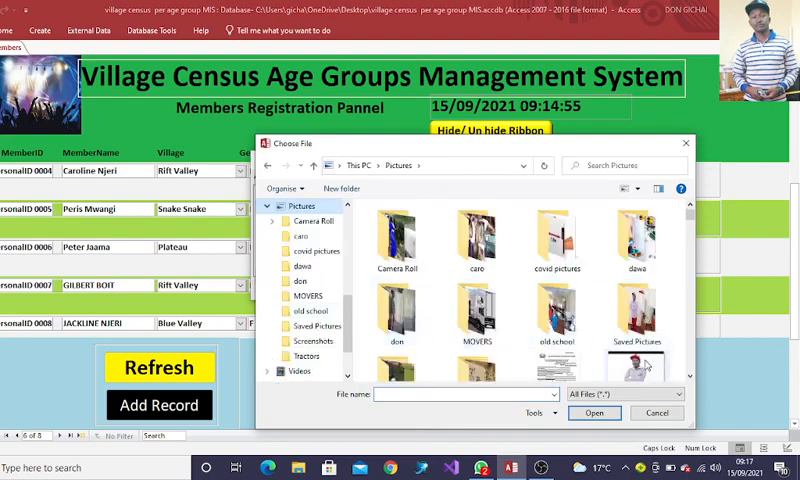
{"action": "left_click", "coordinate": [636, 330]}
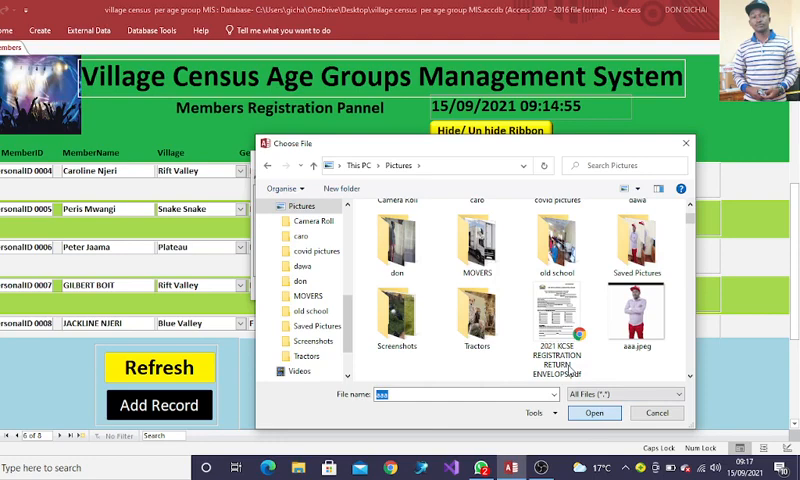
{"action": "left_click", "coordinate": [609, 413]}
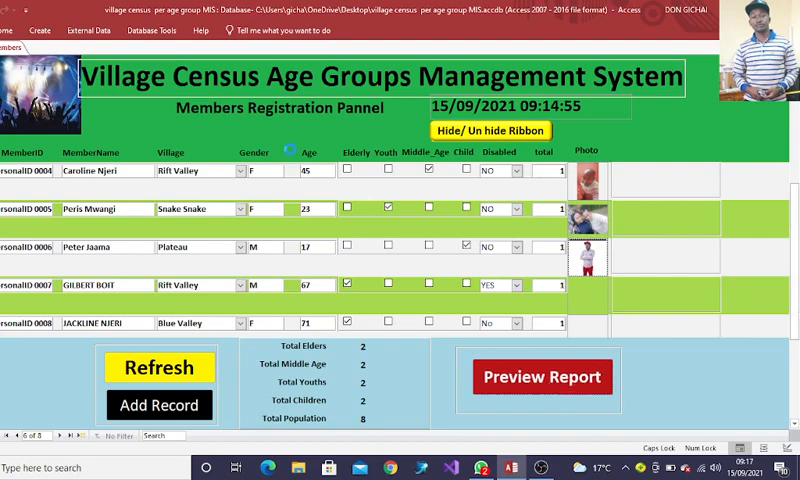
- Open the List of Members report in print preview
{"action": "left_click", "coordinate": [541, 376]}
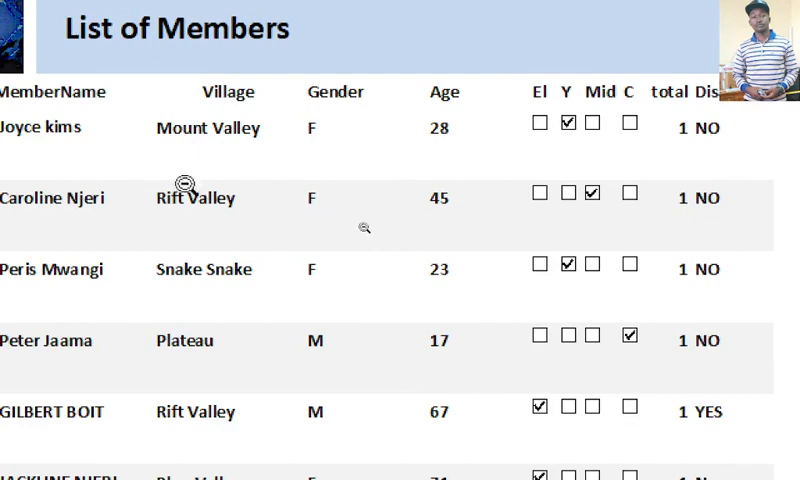
{"action": "mouse_move", "coordinate": [550, 165]}
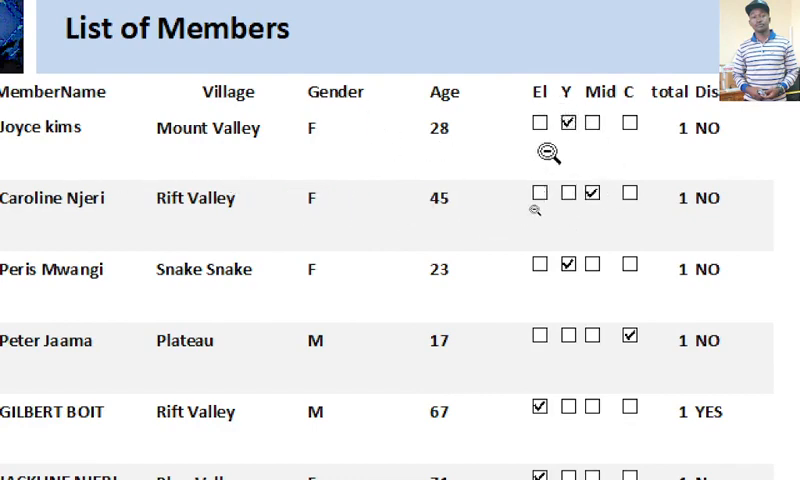
{"action": "mouse_move", "coordinate": [591, 73]}
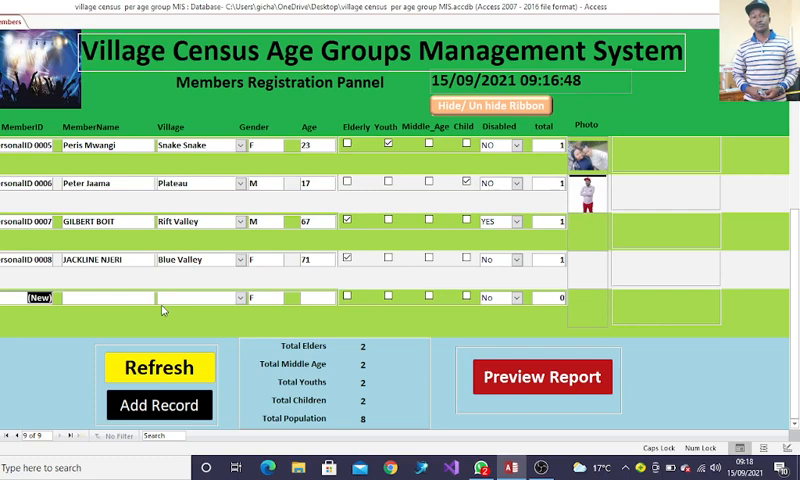
- Open the Village list on the blank (New) member record
{"action": "left_click", "coordinate": [239, 297]}
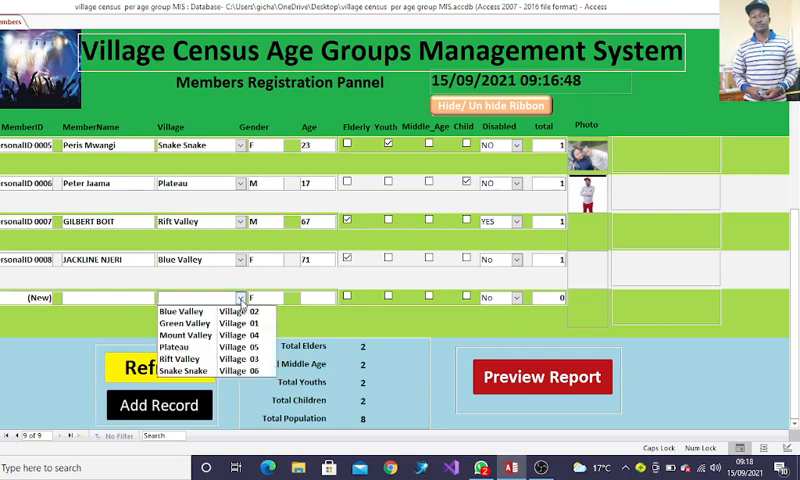